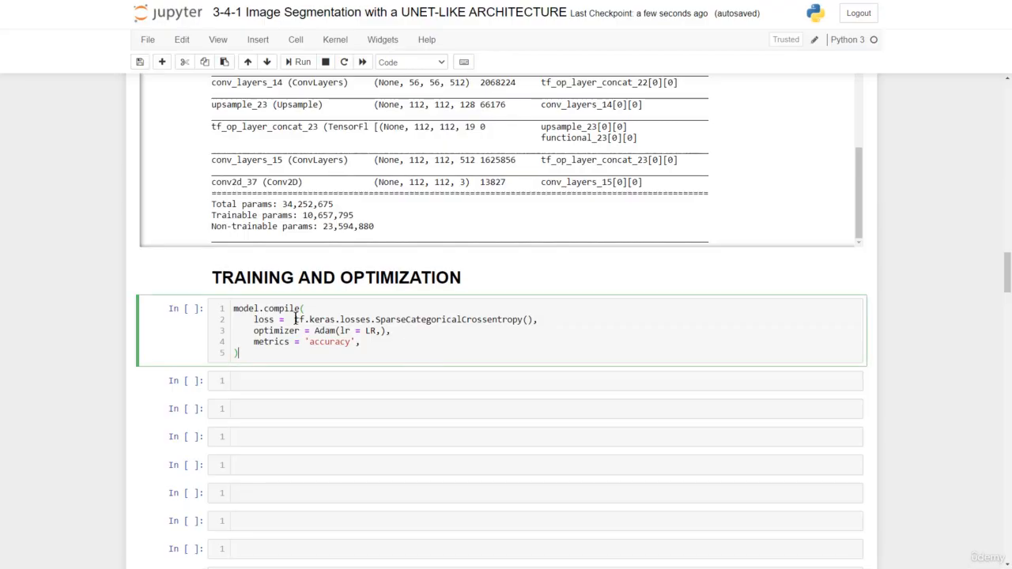
Compile the U-Net with SparseCategoricalCrossentropy loss, Adam(lr=LR) and accuracy metric
double_click(332, 320)
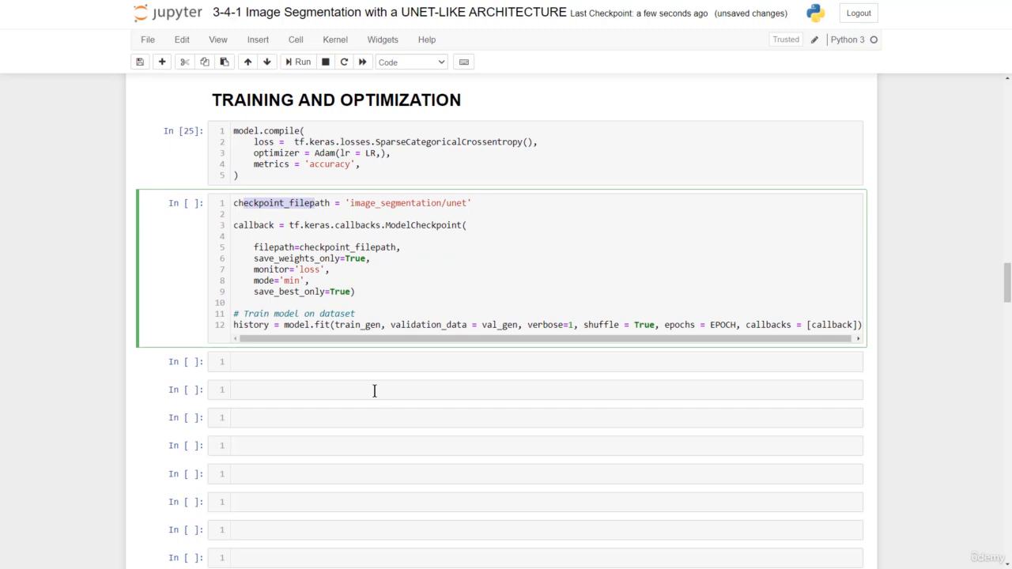
mouse_move(413, 286)
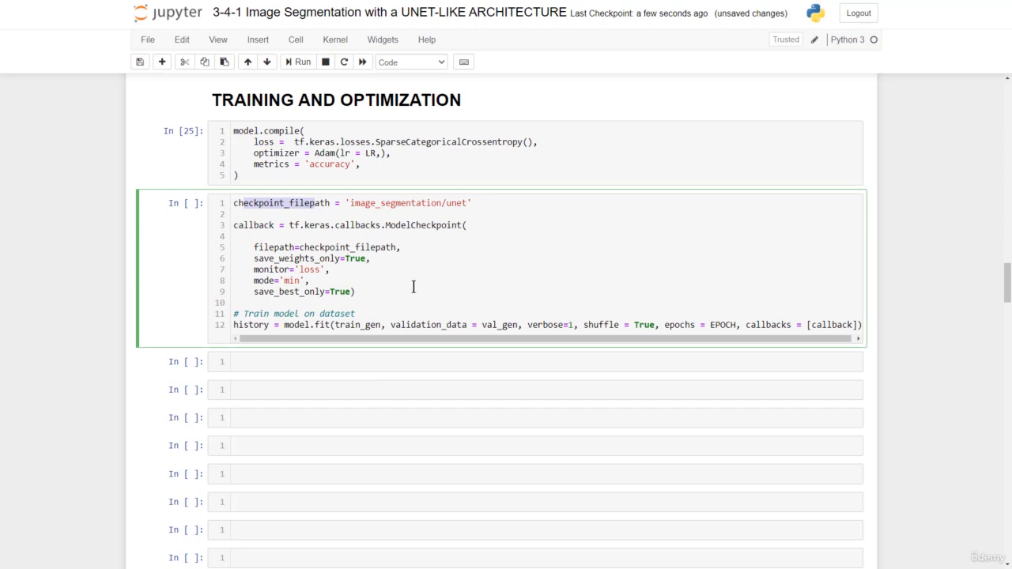
Add a best-weights ModelCheckpoint, drop validation_data from model.fit and start training
click(380, 325)
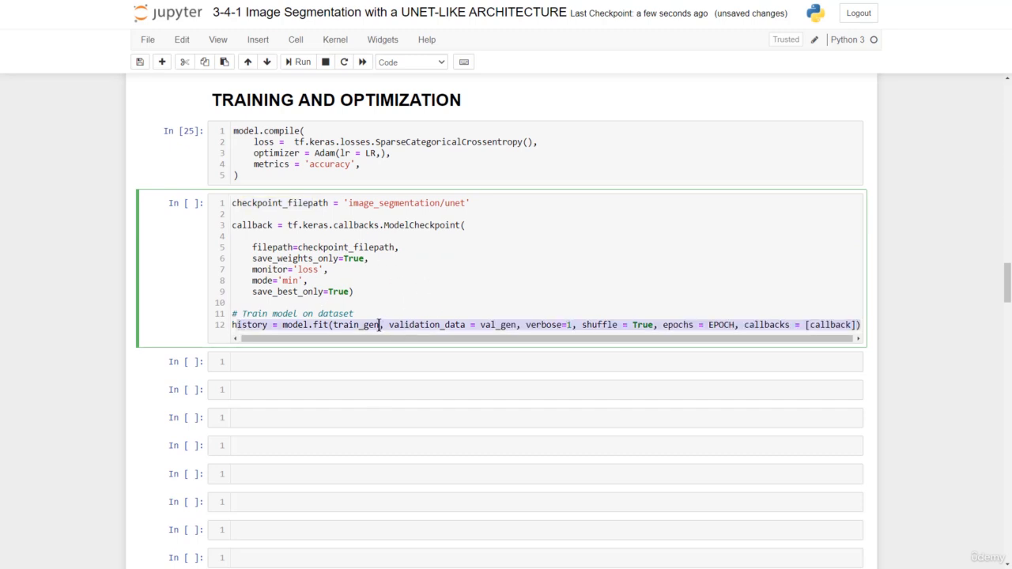
double_click(356, 325)
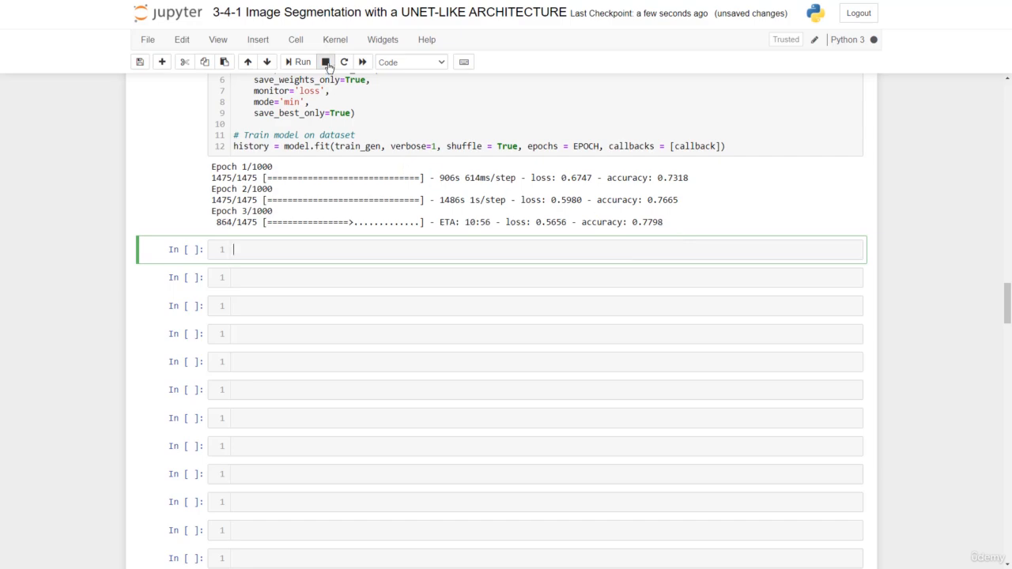
Interrupt the running training from the toolbar's stop button
click(325, 61)
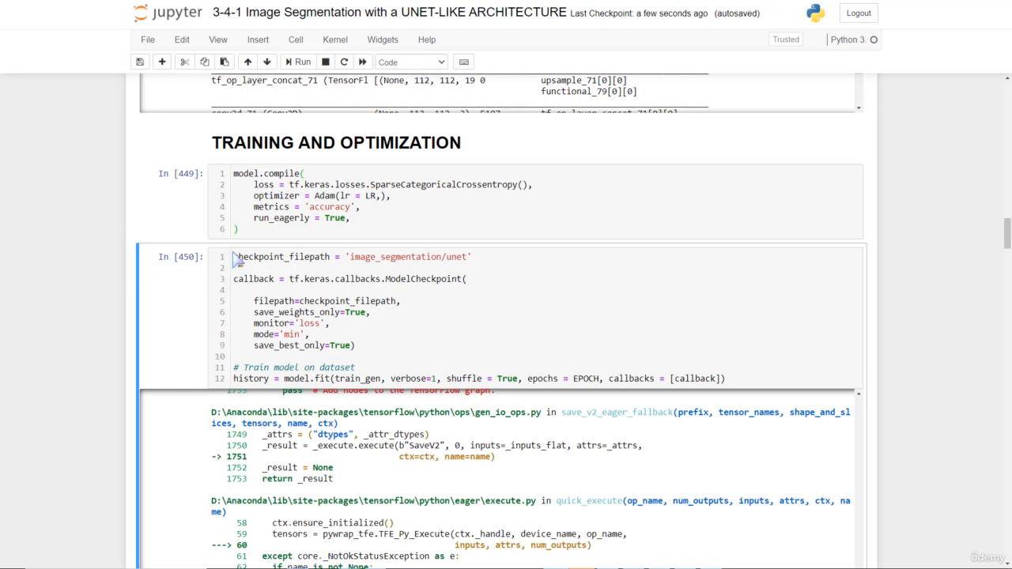
Replace train_gen with val_gen in model.fit and rerun training
click(363, 378)
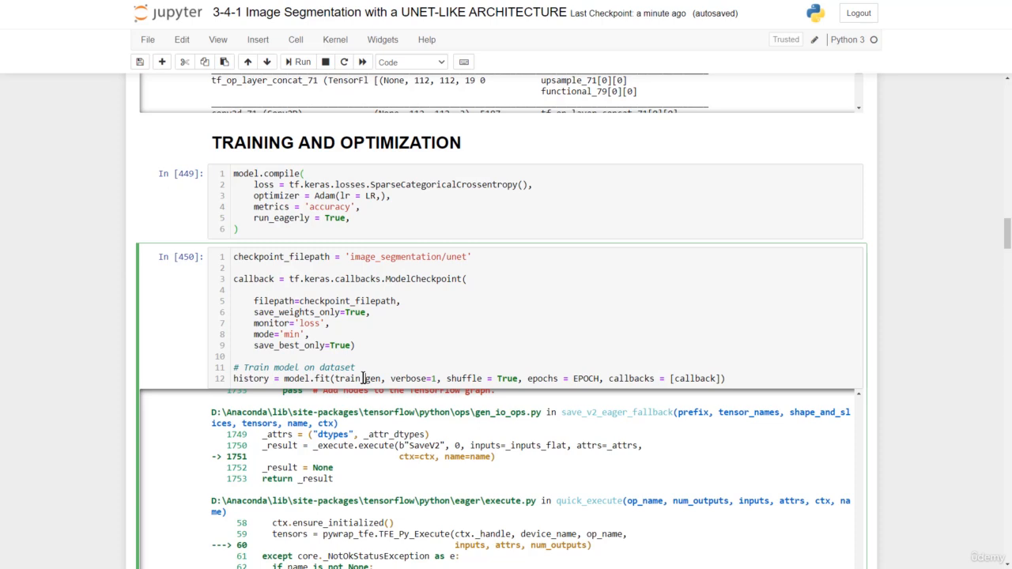
text(val_gen)
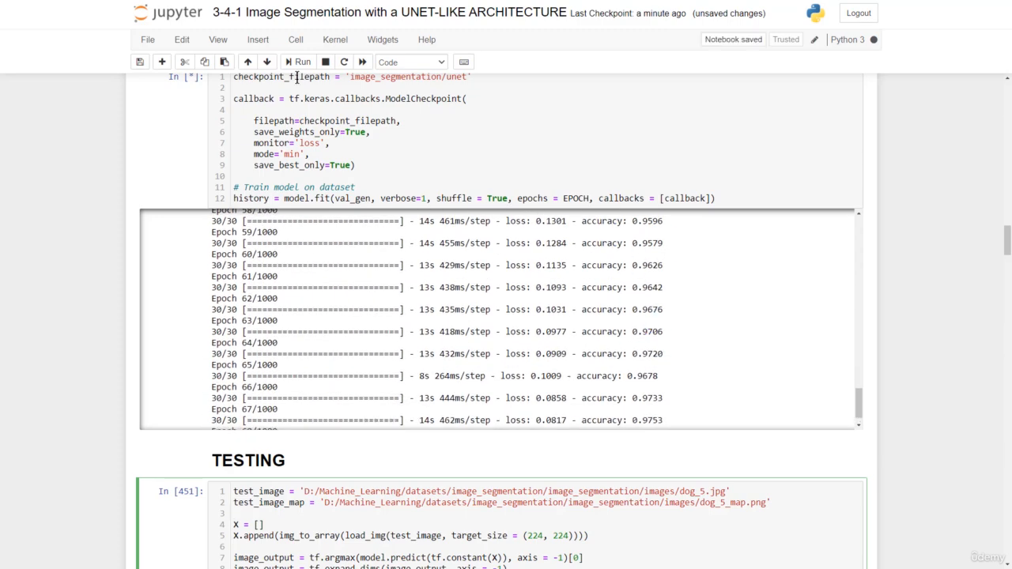
Highlight the dog_5 test file name, image loading call, target size and model.predict call
click(325, 62)
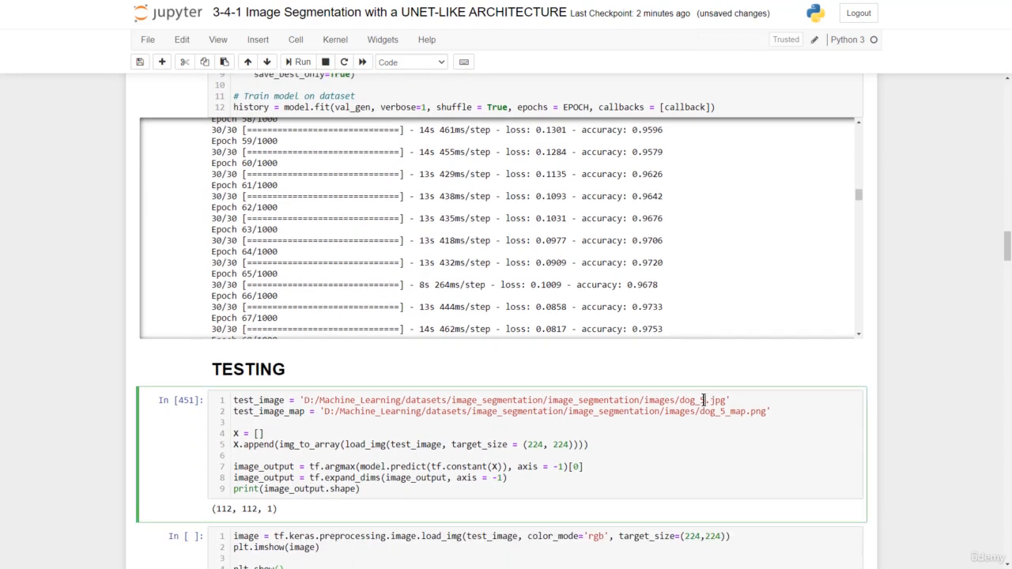
double_click(691, 400)
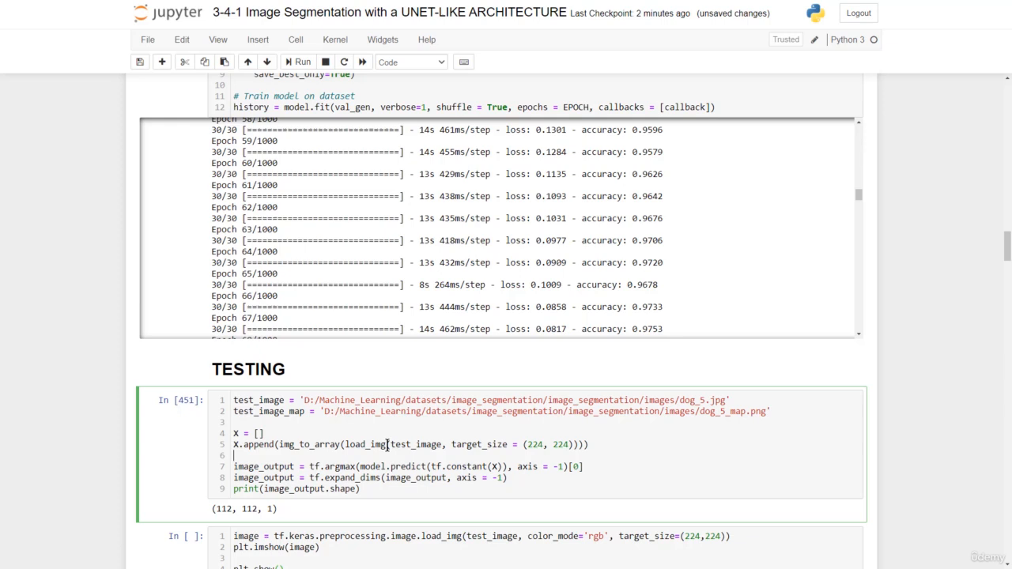
double_click(416, 444)
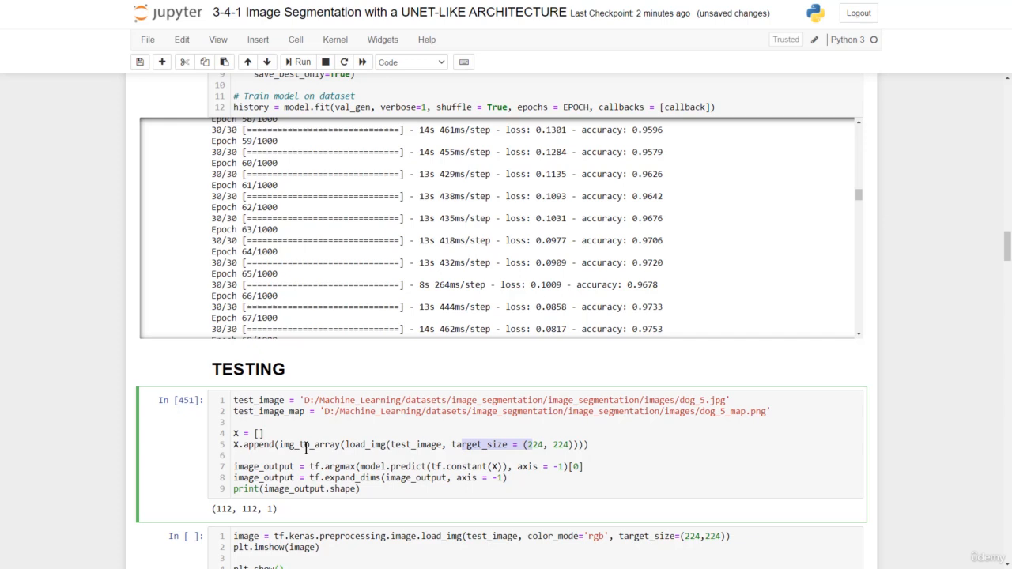
double_click(328, 444)
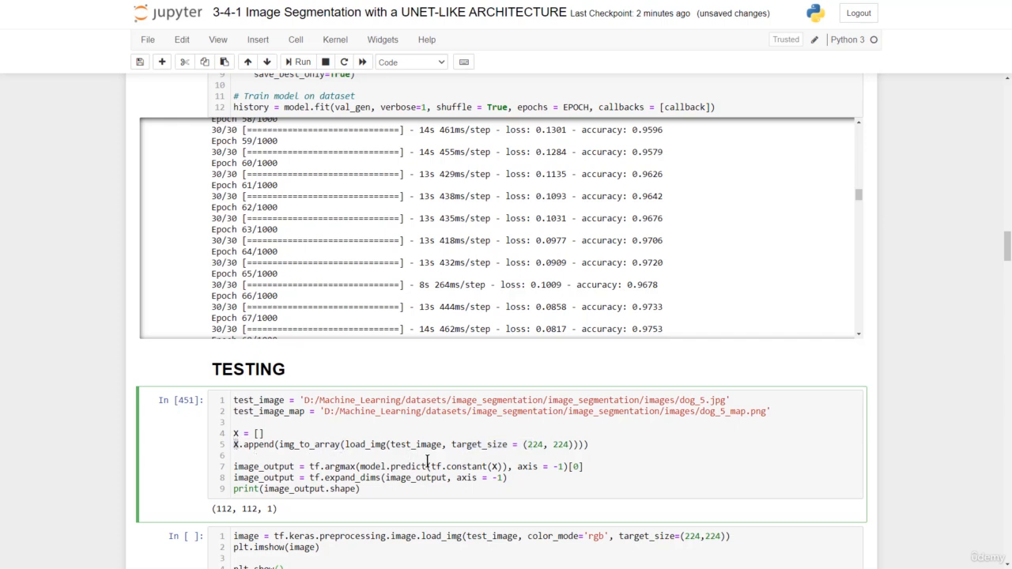
double_click(459, 466)
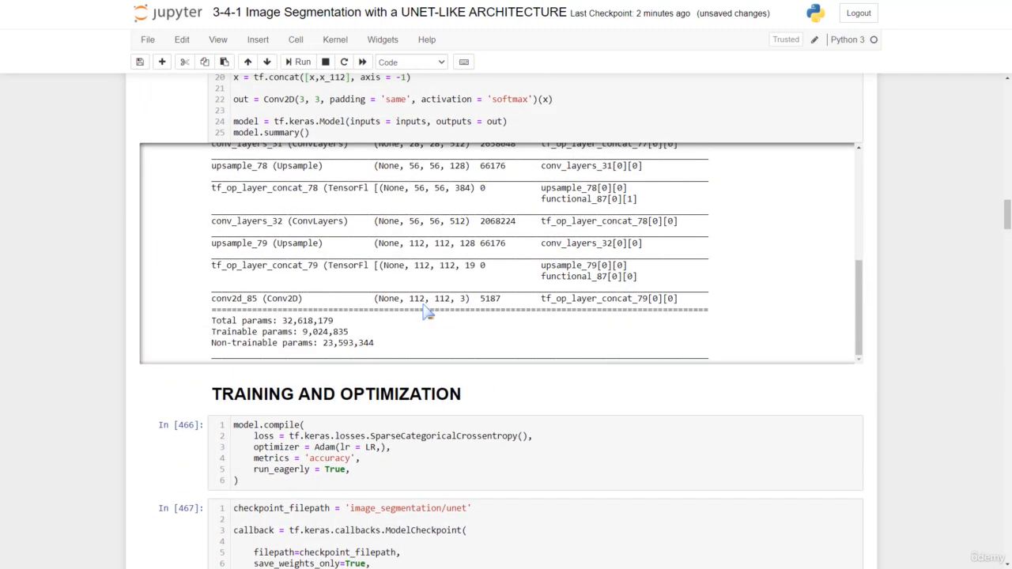
double_click(416, 298)
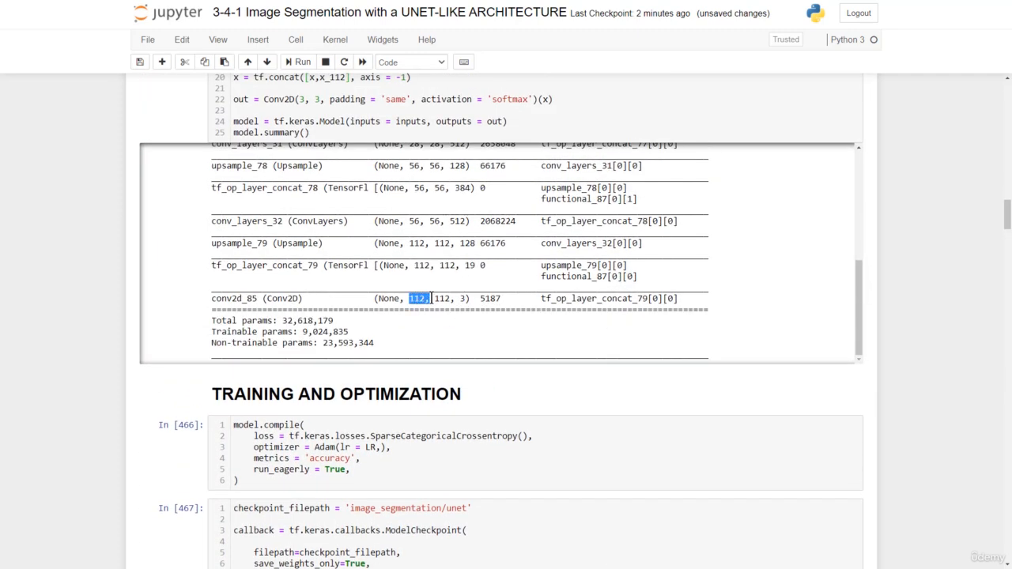
drag(411, 298, 465, 298)
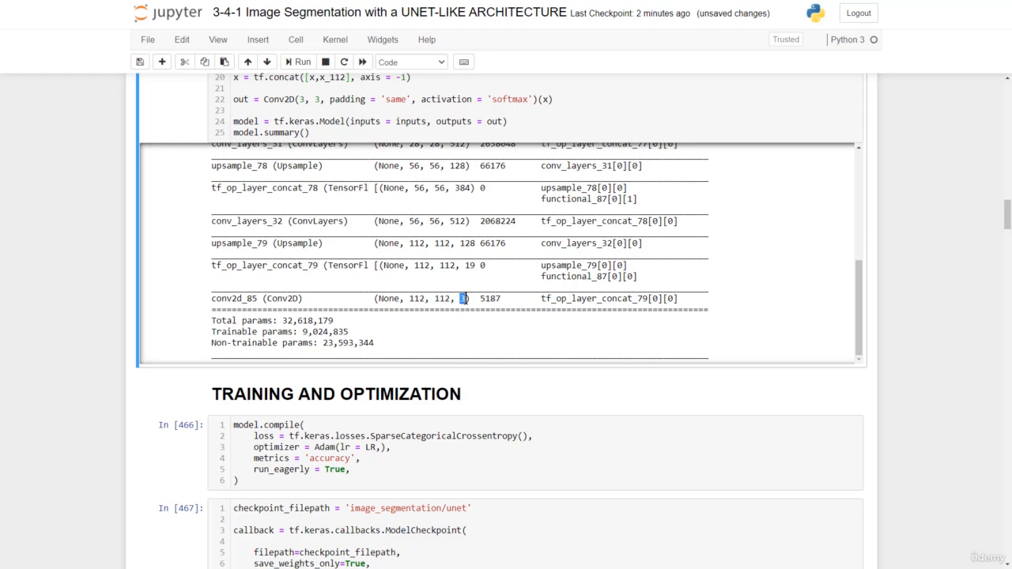
mouse_move(202, 385)
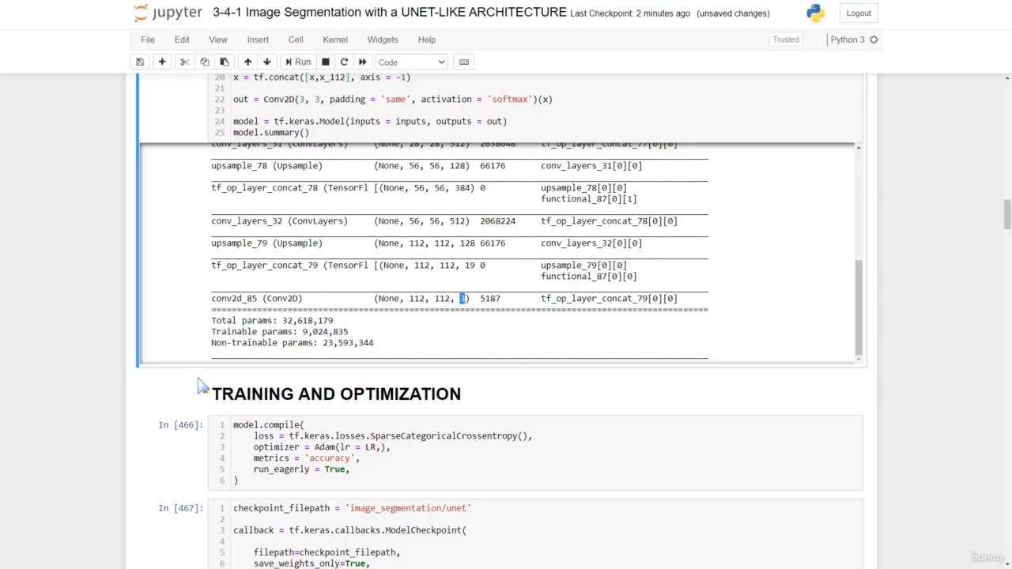
scroll(down, 3)
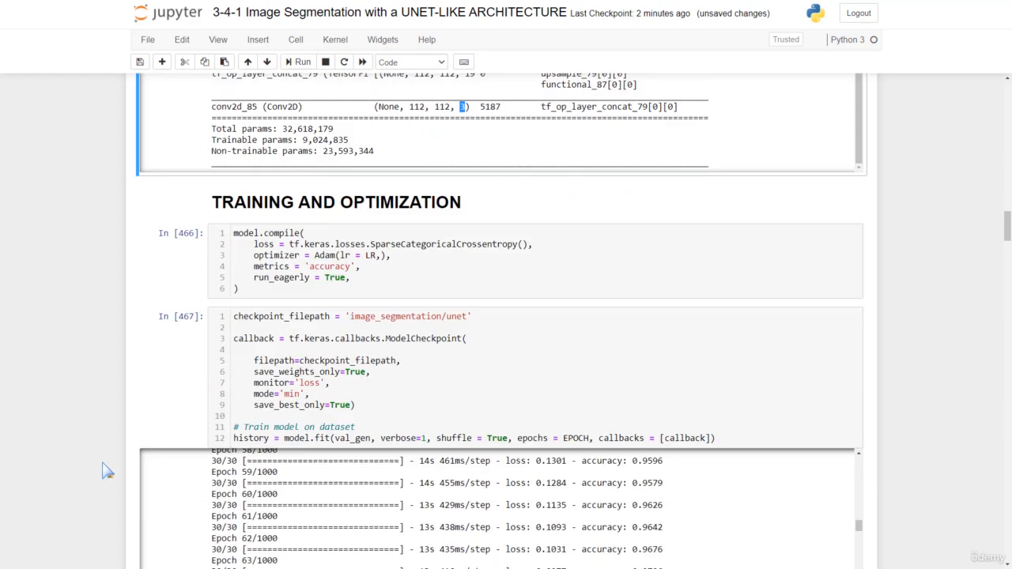
scroll(down, 3)
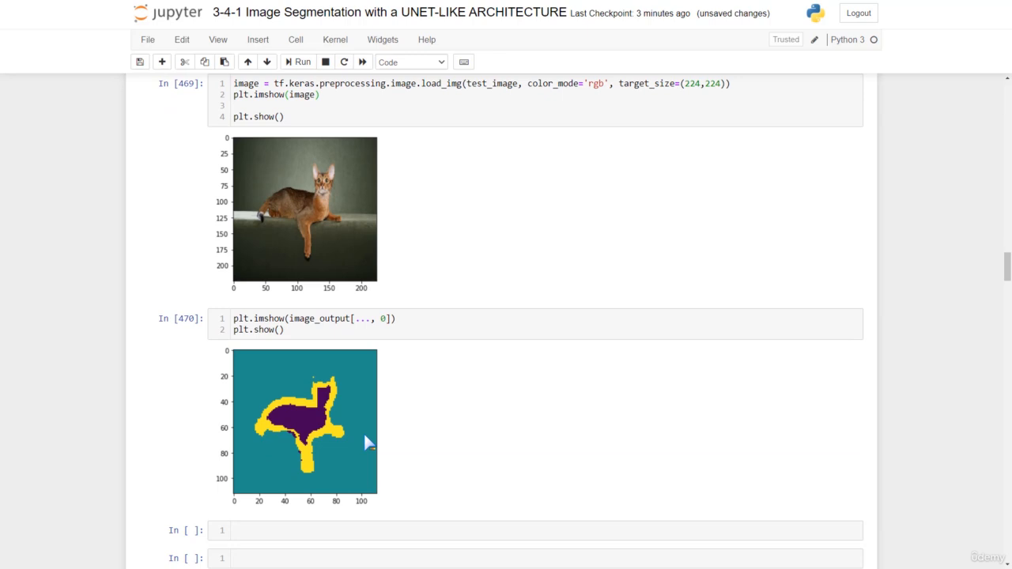
Scroll to compare the cat image, predicted mask and ground-truth test_image_map
scroll(down, 3)
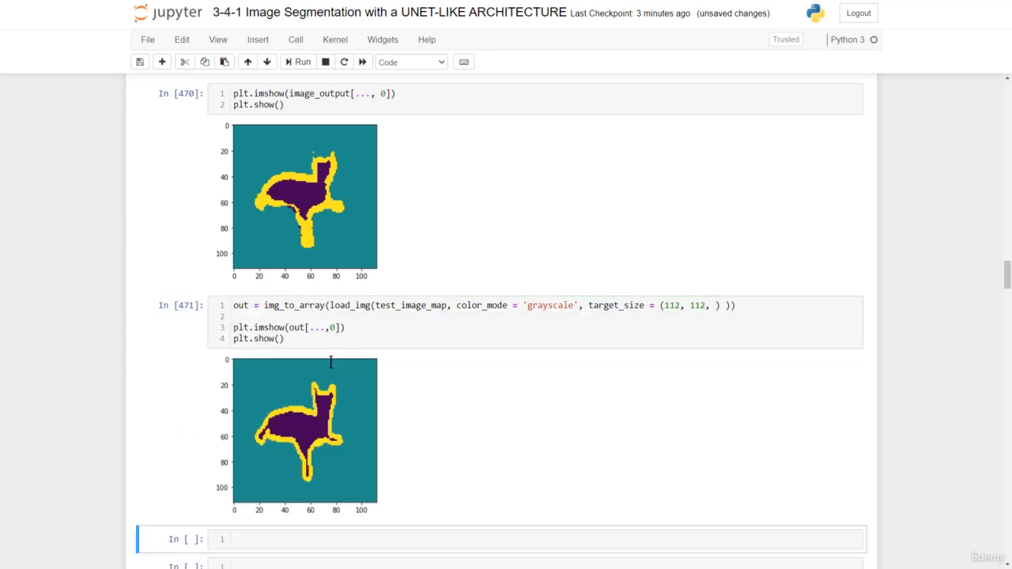
mouse_move(310, 406)
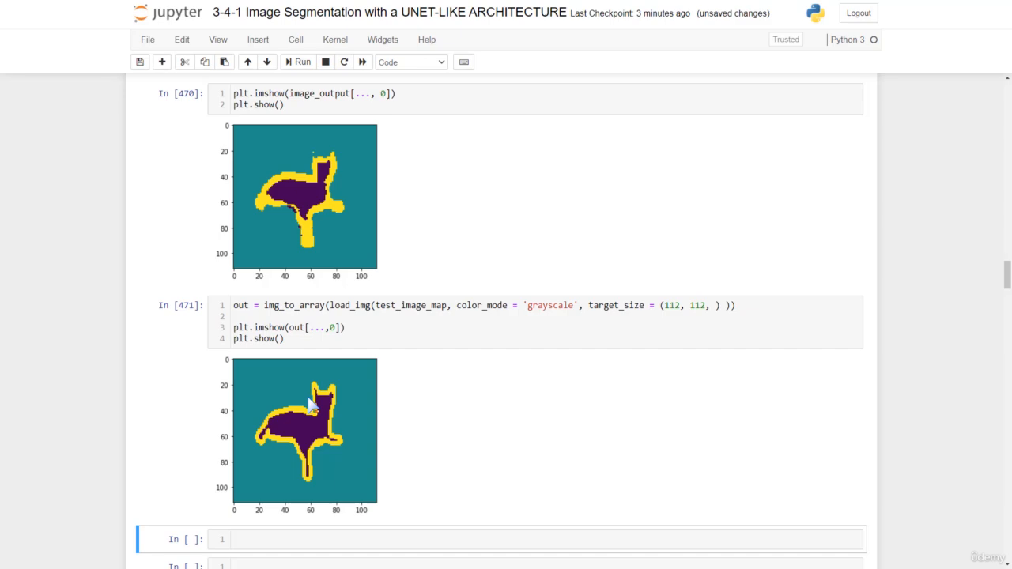
mouse_move(329, 229)
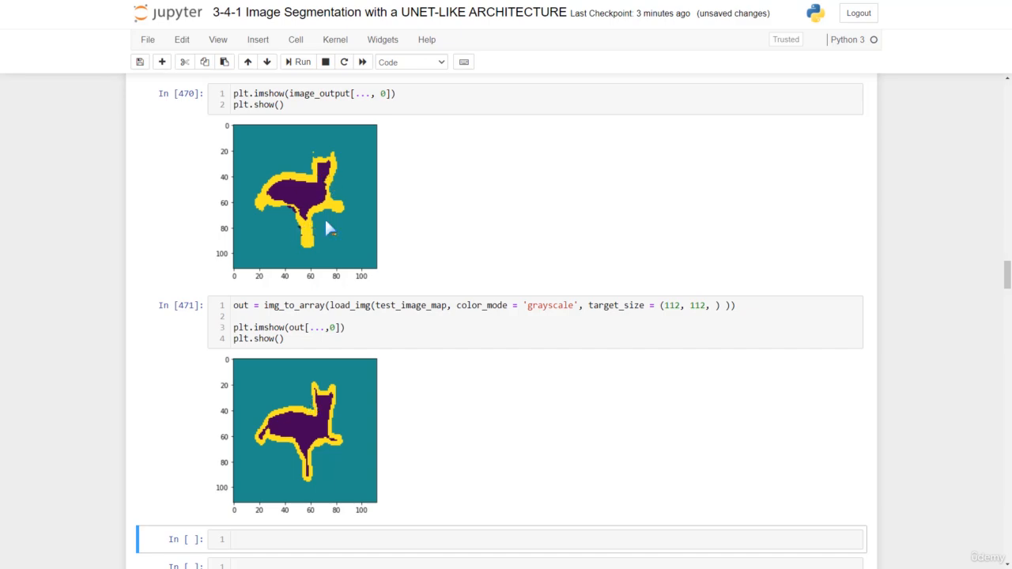